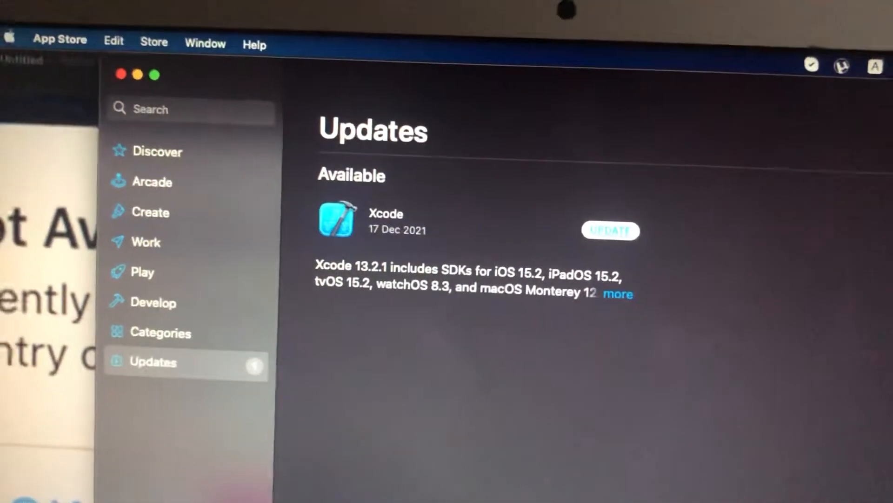
From About This Mac, start a macOS Software Update check while the Xcode update stays pending.
left_click(11, 38)
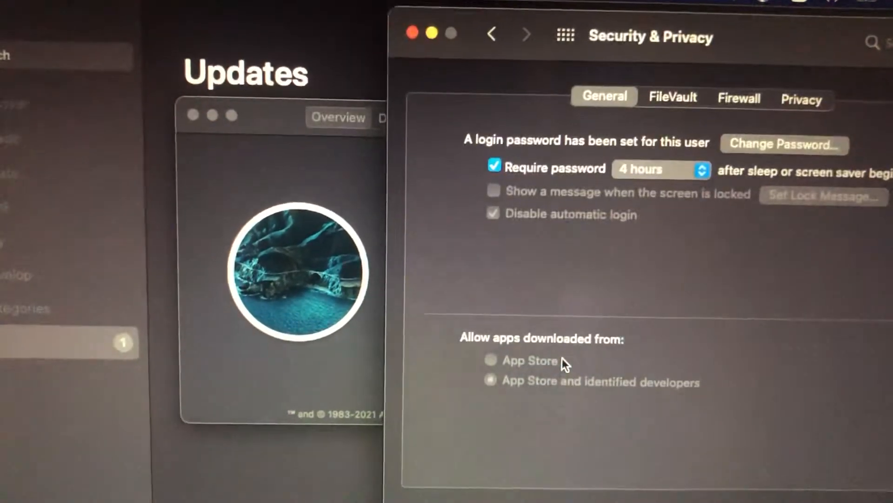
left_click(403, 371)
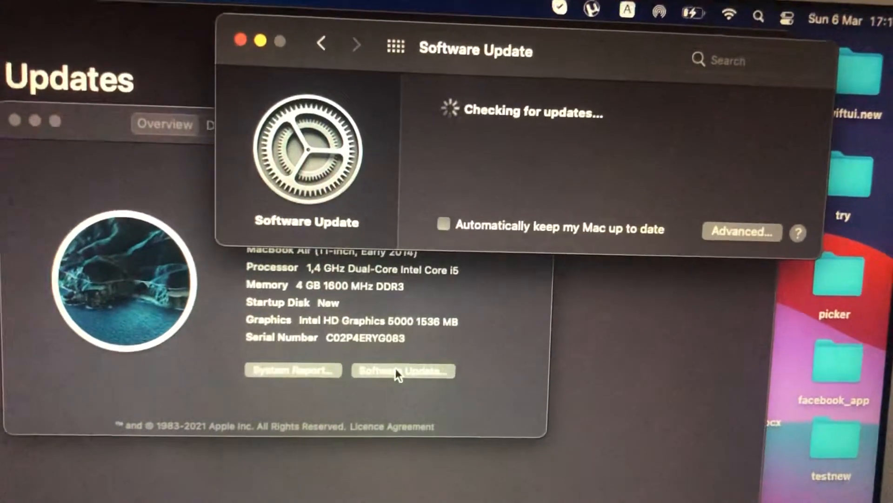